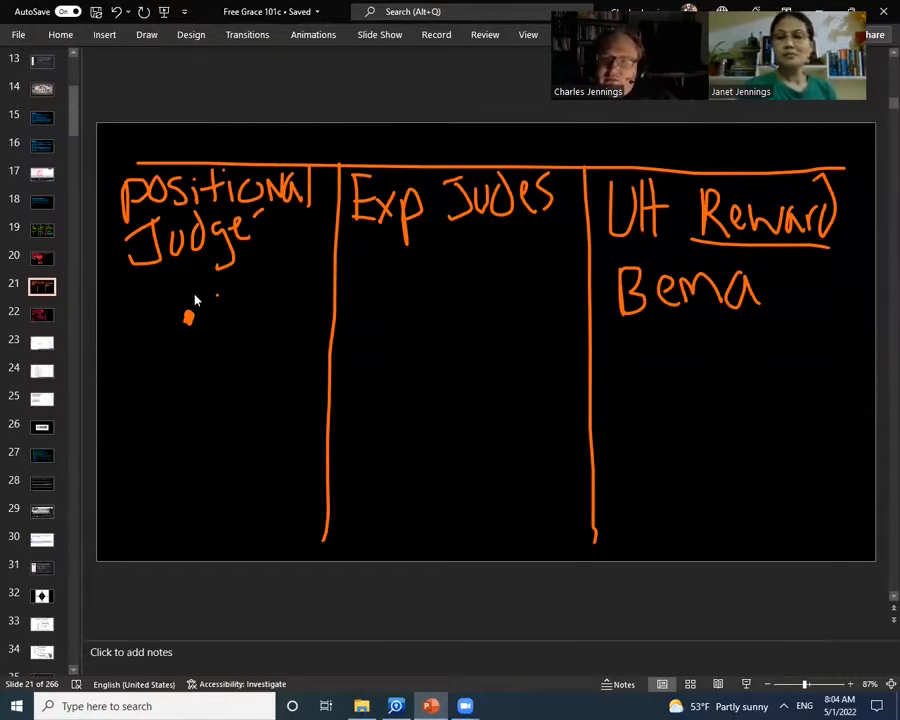
{"action": "mouse_move", "coordinate": [213, 334]}
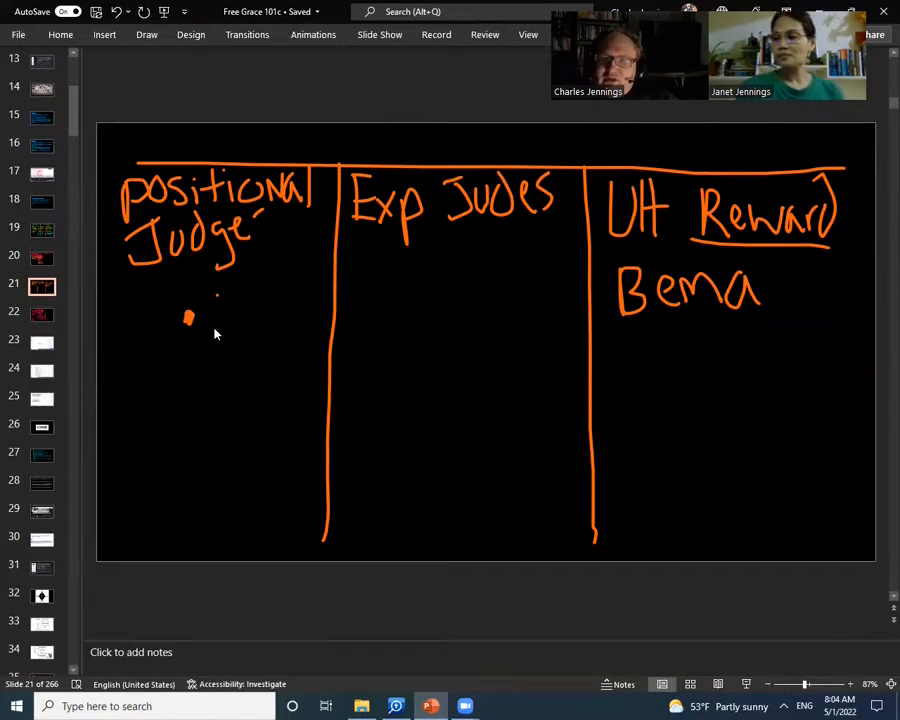
{"action": "mouse_move", "coordinate": [198, 317]}
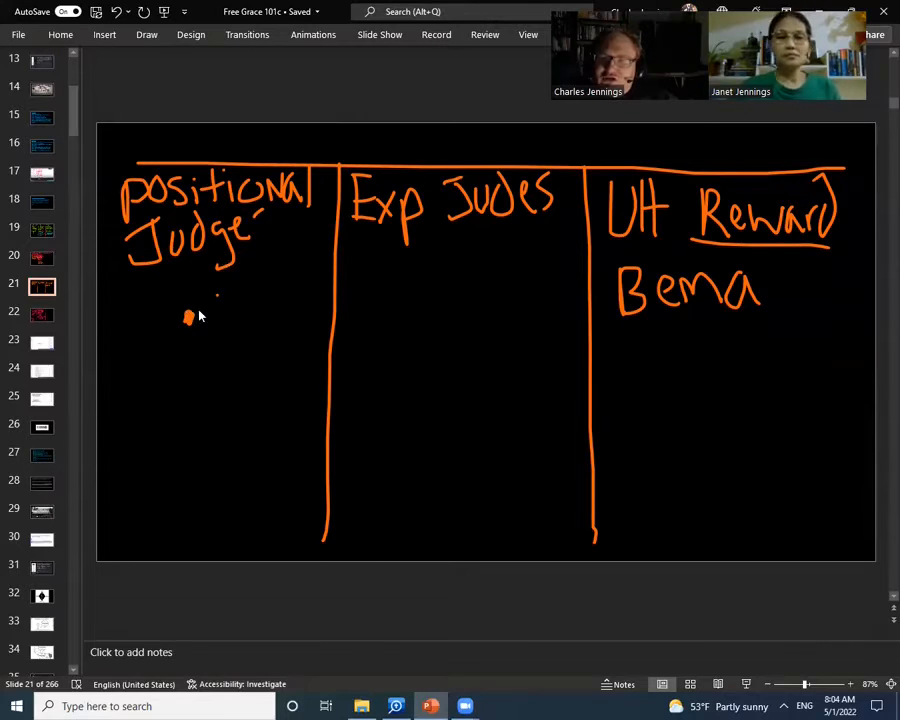
{"action": "mouse_move", "coordinate": [197, 307]}
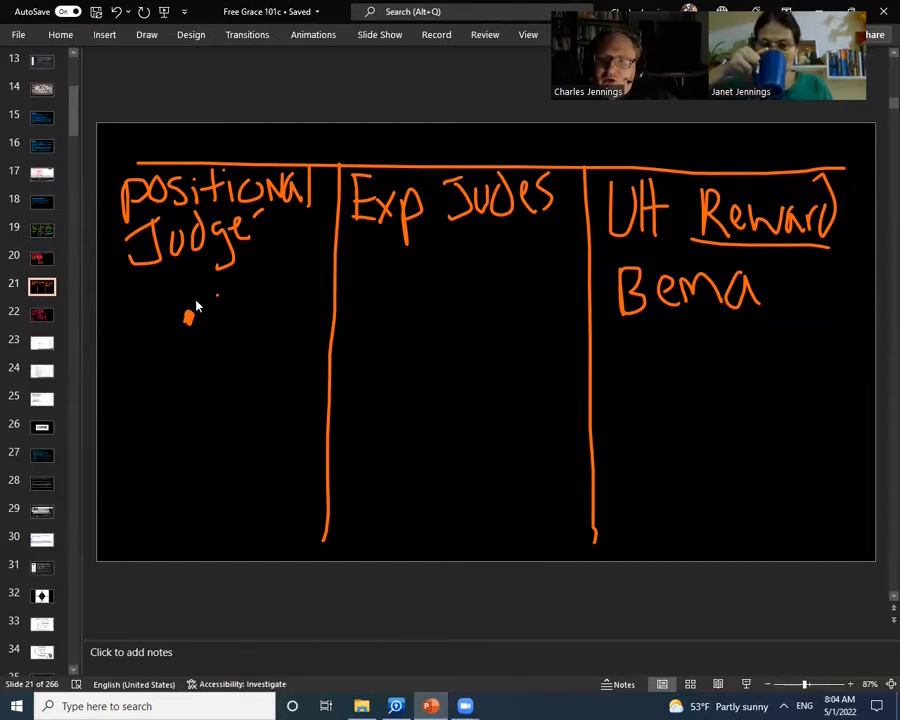
{"action": "mouse_move", "coordinate": [459, 91]}
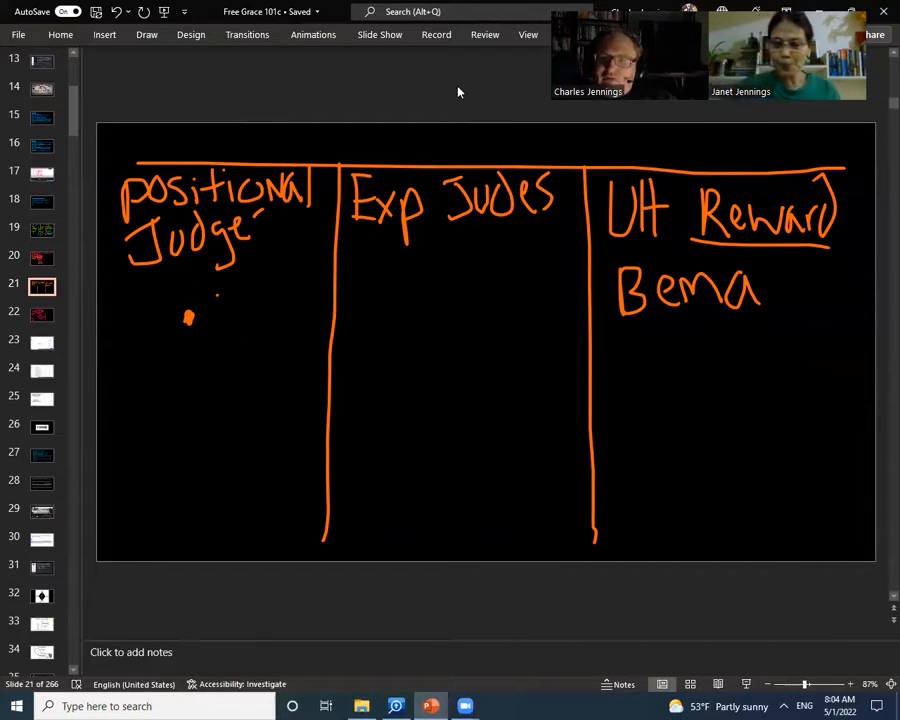
{"action": "mouse_move", "coordinate": [756, 324]}
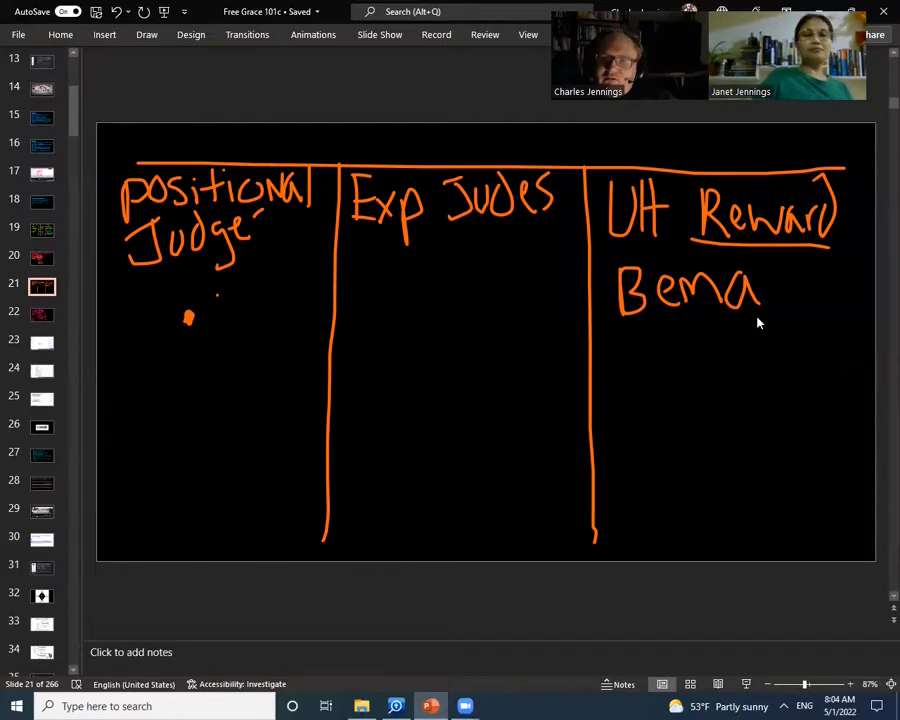
Open slide 22, the hand-drawn judicial versus parental forgiveness comparison.
{"action": "left_click", "coordinate": [42, 313]}
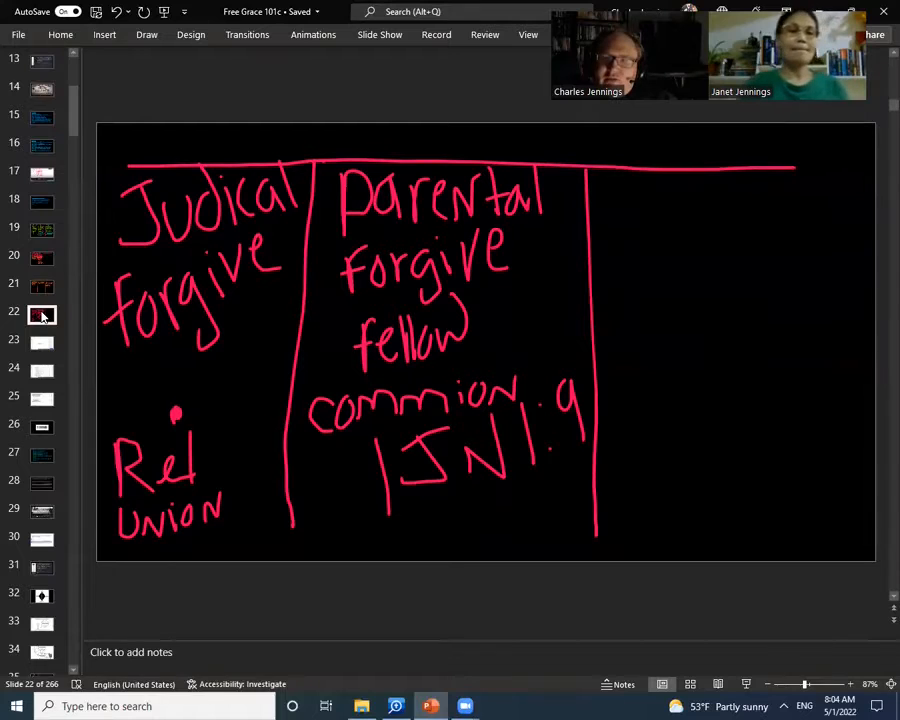
{"action": "scroll", "scroll_direction": "down", "scroll_amount": 3}
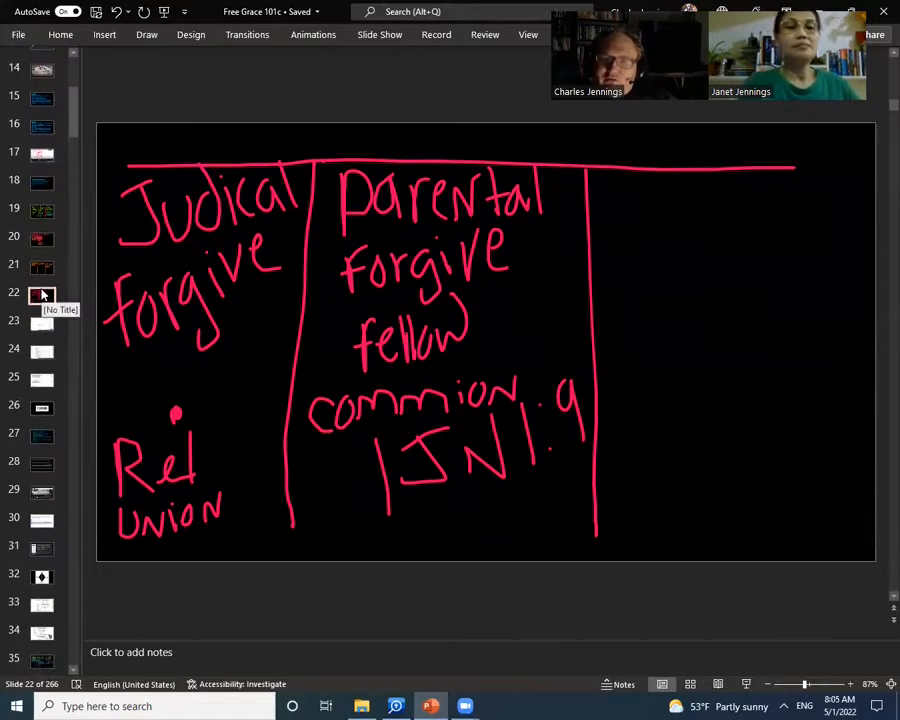
{"action": "mouse_move", "coordinate": [176, 418]}
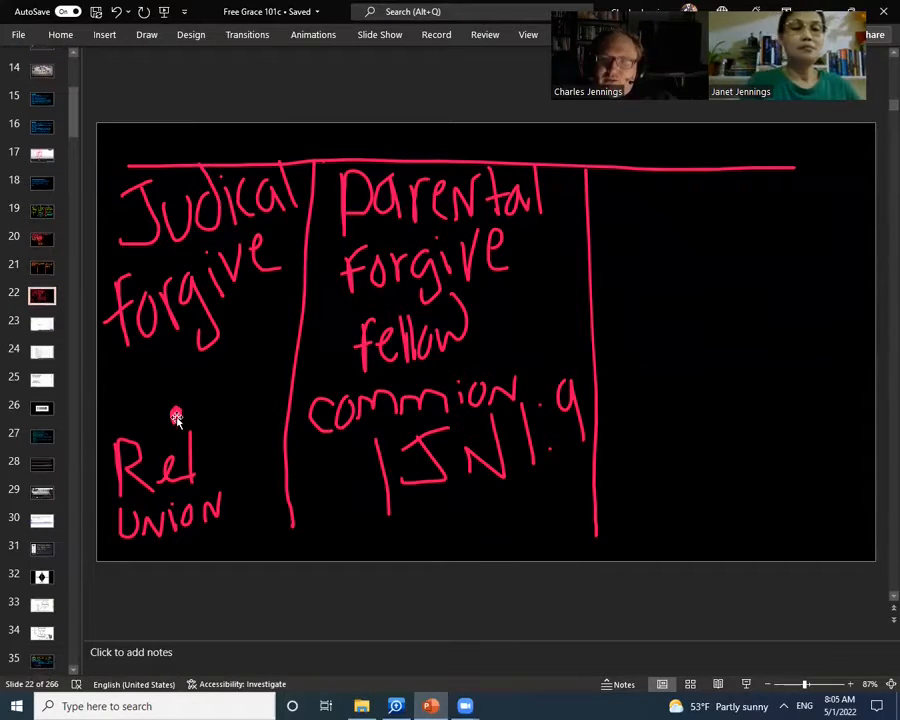
{"action": "mouse_move", "coordinate": [190, 405]}
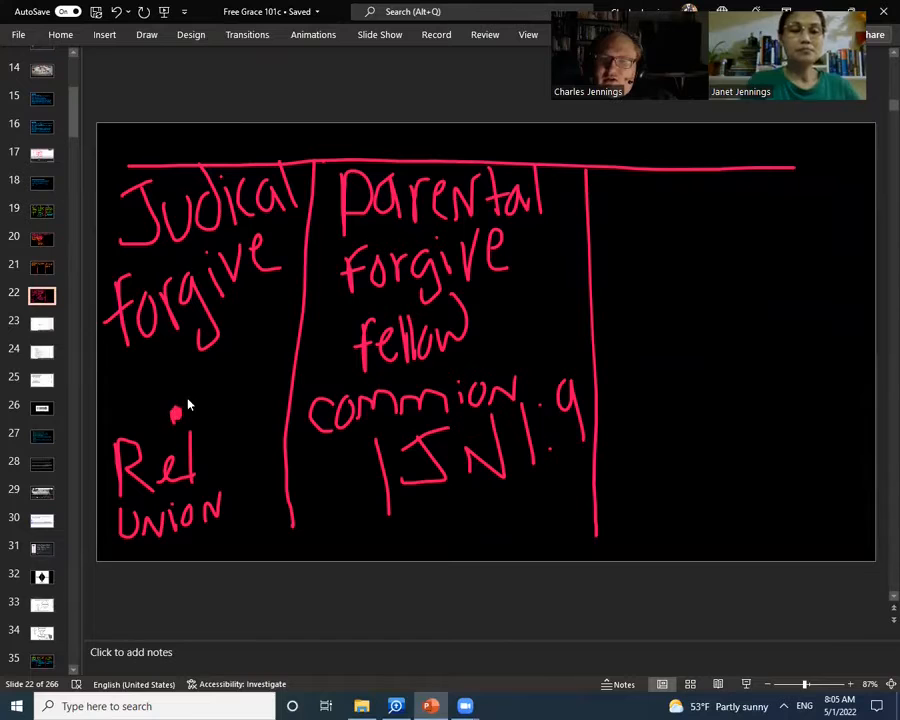
{"action": "mouse_move", "coordinate": [418, 473]}
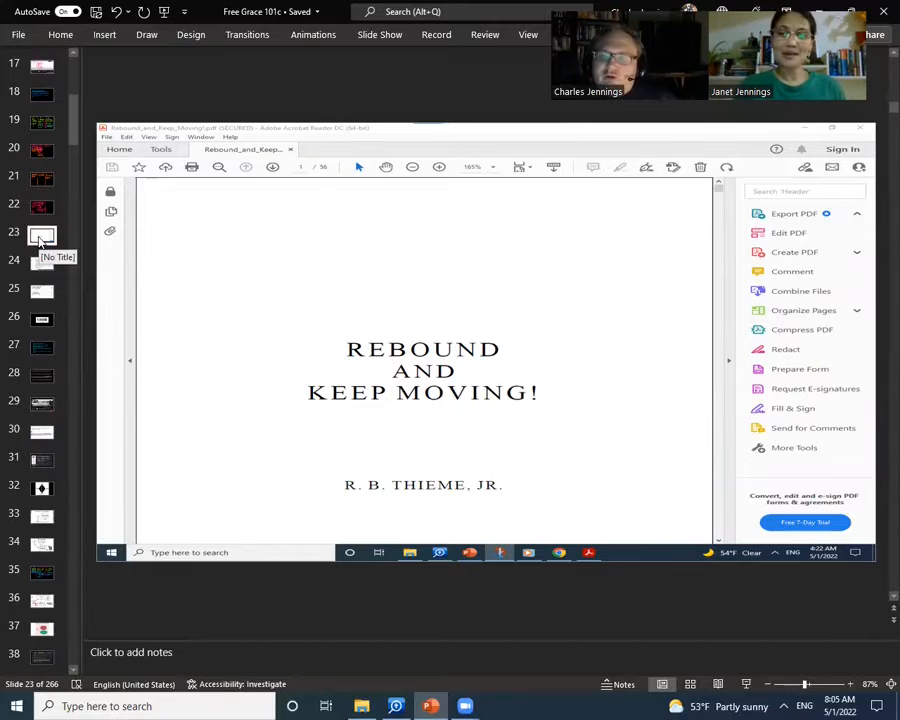
Scroll down the slide pane past the Rebound and Keep Moving cover slide.
{"action": "scroll", "scroll_direction": "down", "scroll_amount": 3}
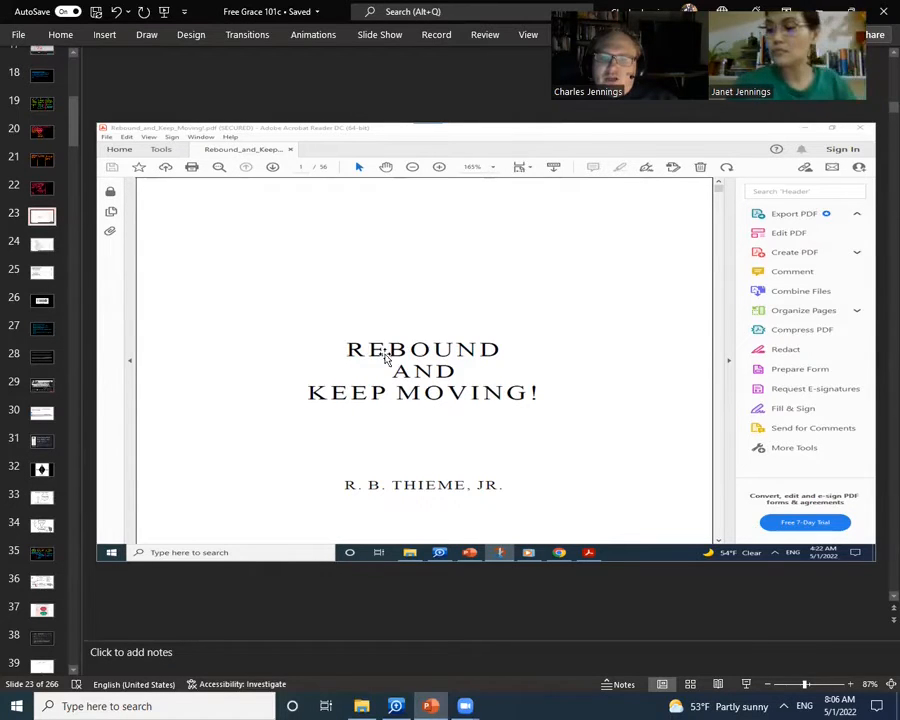
{"action": "mouse_move", "coordinate": [433, 397]}
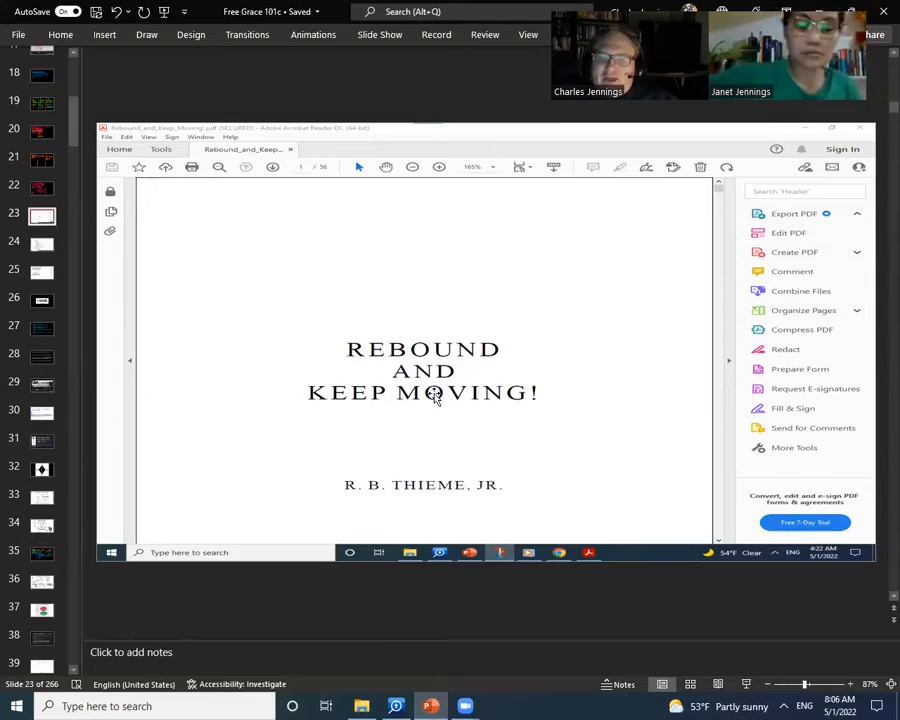
{"action": "mouse_move", "coordinate": [42, 217]}
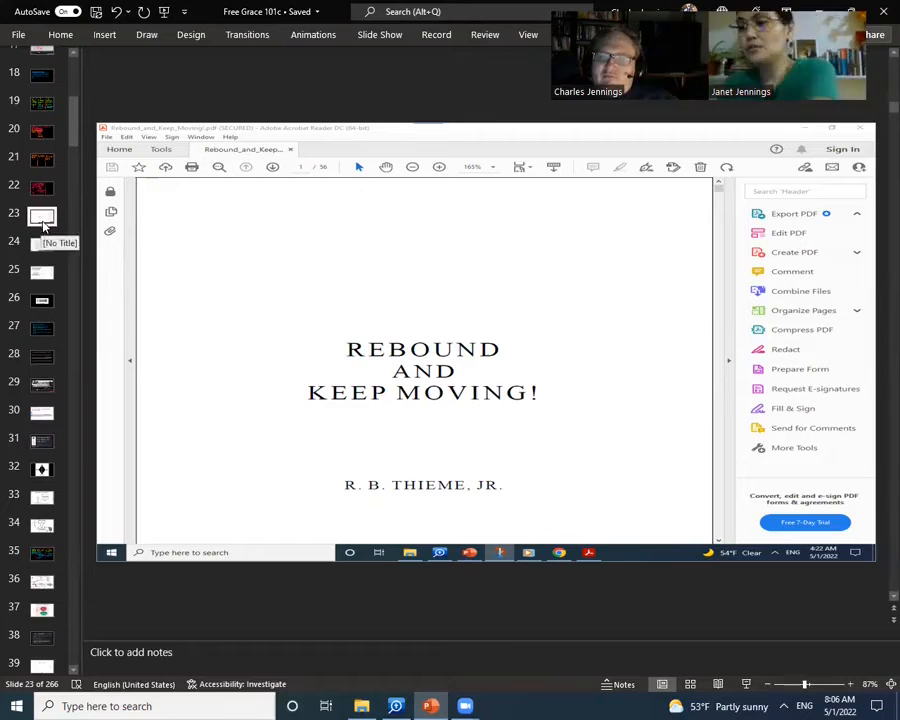
{"action": "mouse_move", "coordinate": [42, 247]}
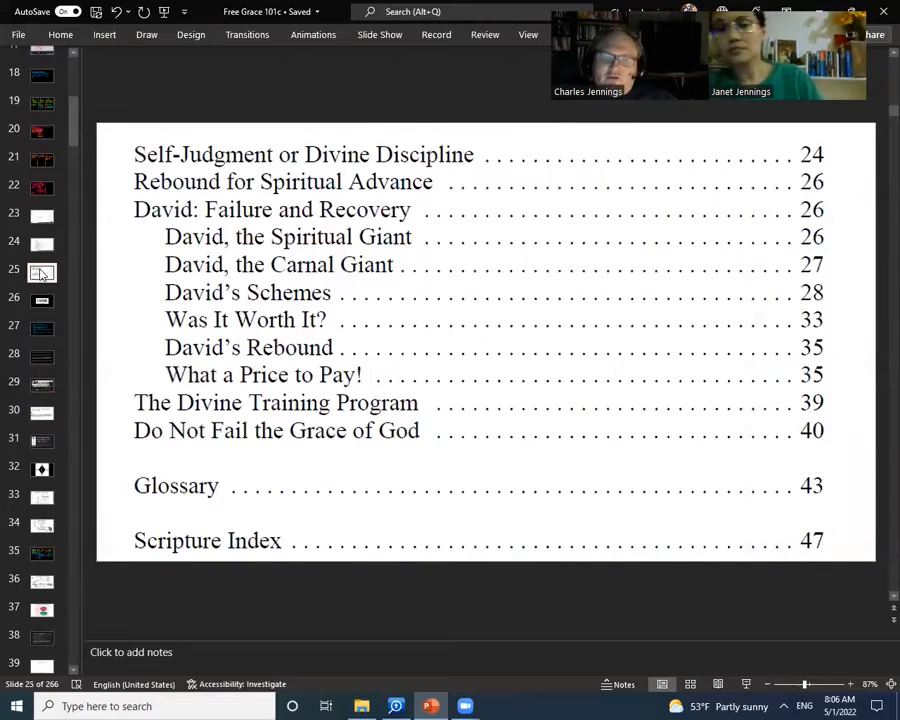
Open slide 26 with the four steps: name, isolate, forget your sins, keep moving.
{"action": "left_click", "coordinate": [42, 298]}
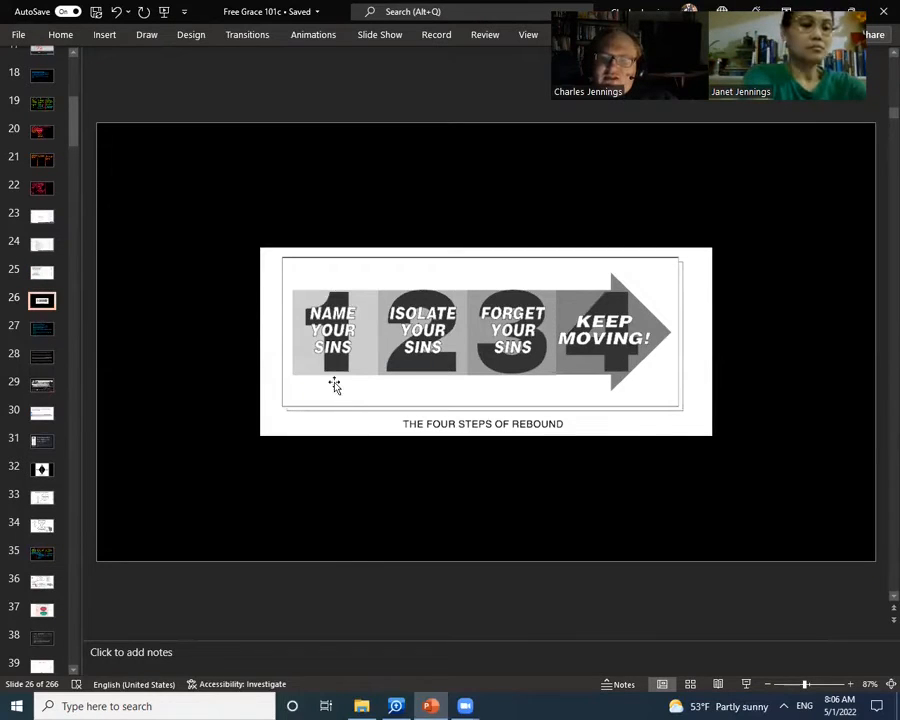
{"action": "mouse_move", "coordinate": [339, 364]}
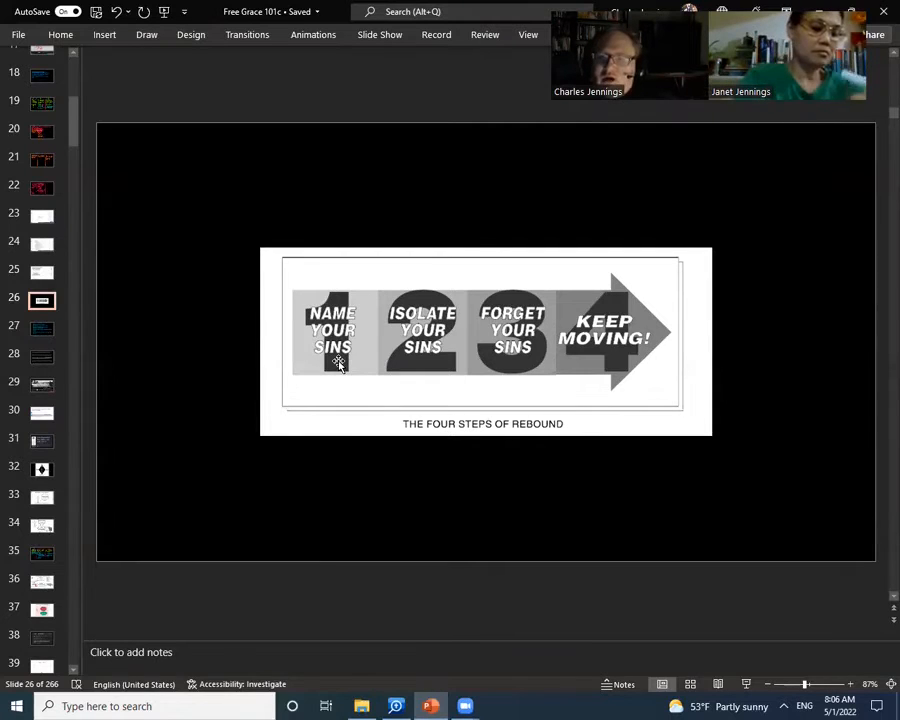
{"action": "mouse_move", "coordinate": [406, 340]}
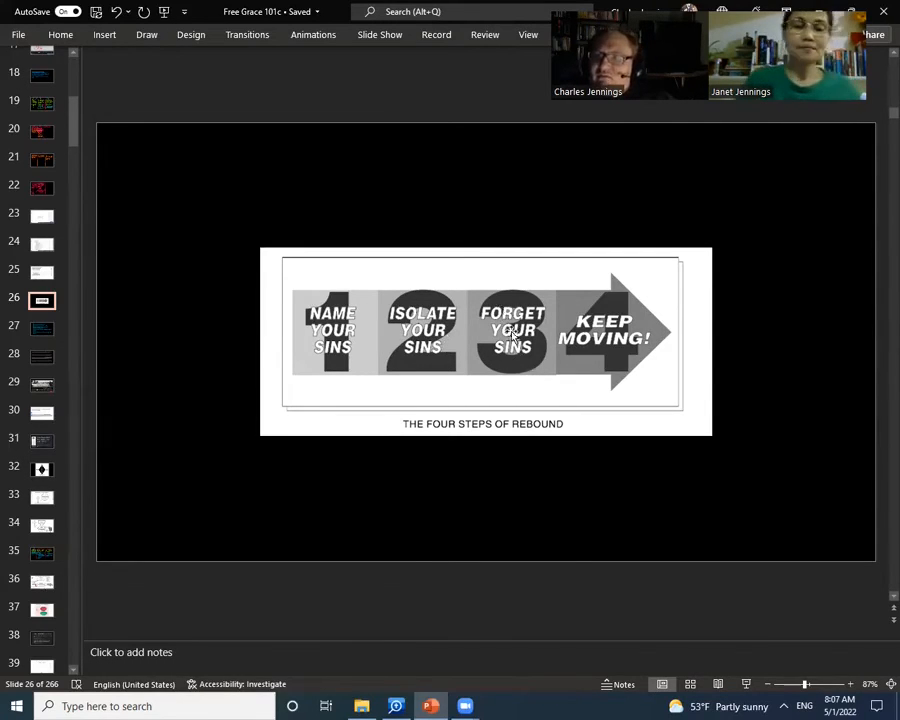
{"action": "mouse_move", "coordinate": [620, 348]}
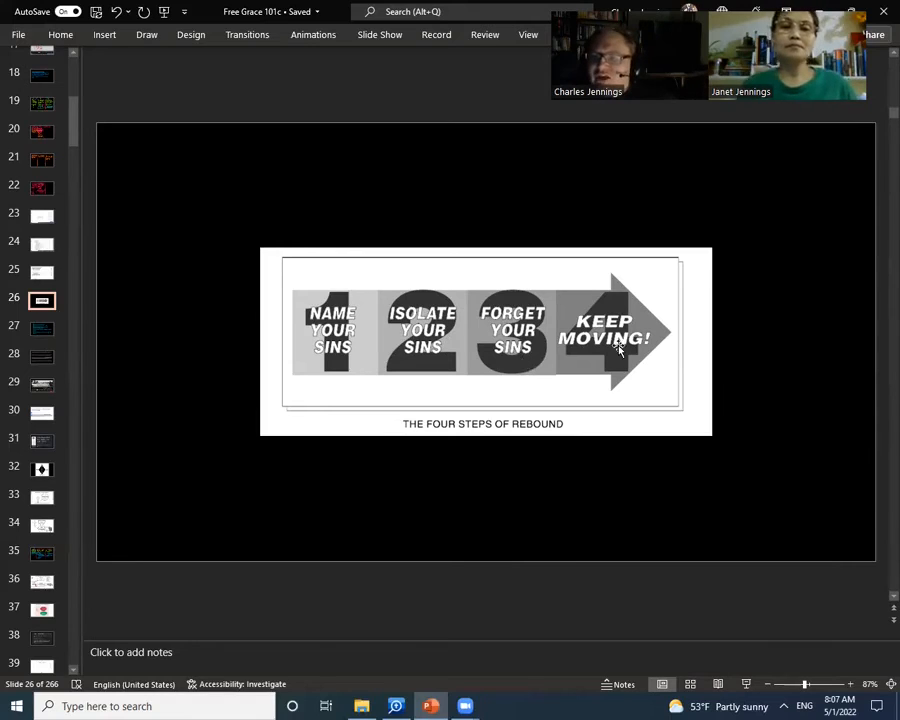
{"action": "mouse_move", "coordinate": [350, 303]}
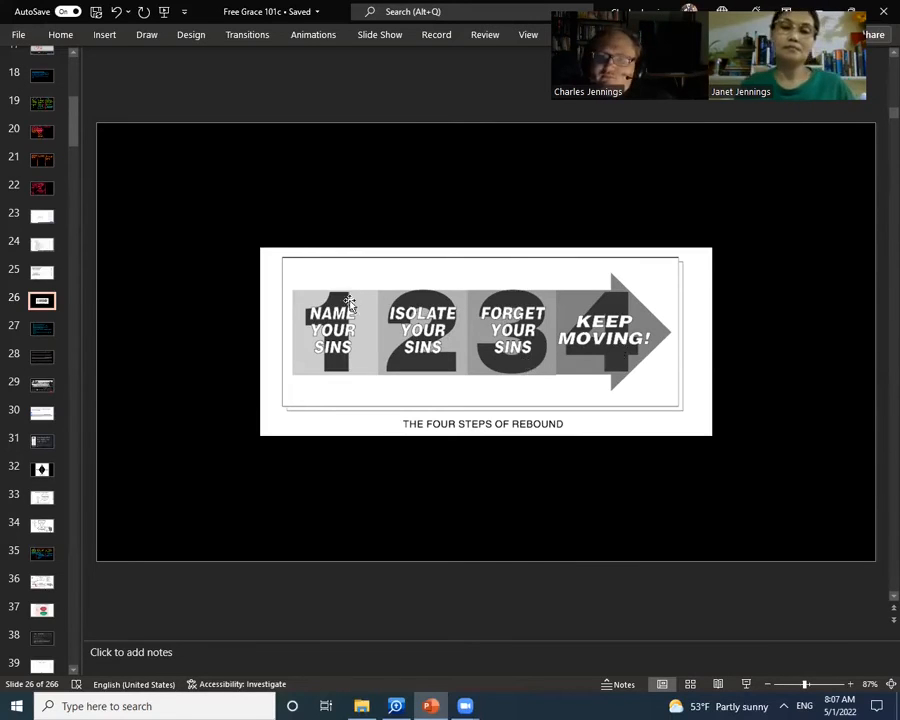
{"action": "mouse_move", "coordinate": [42, 330]}
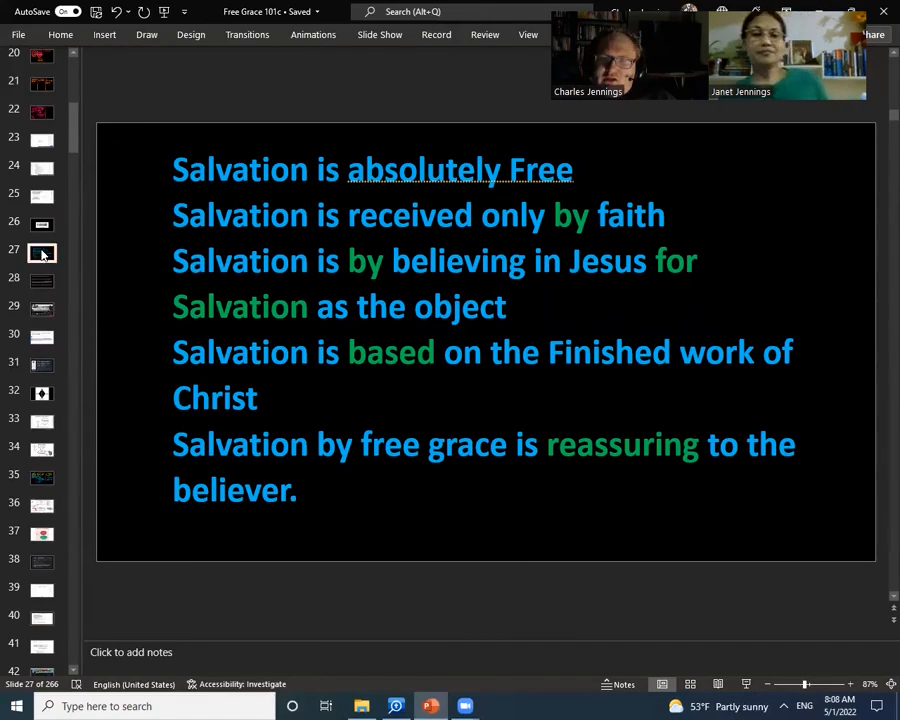
{"action": "mouse_move", "coordinate": [106, 250]}
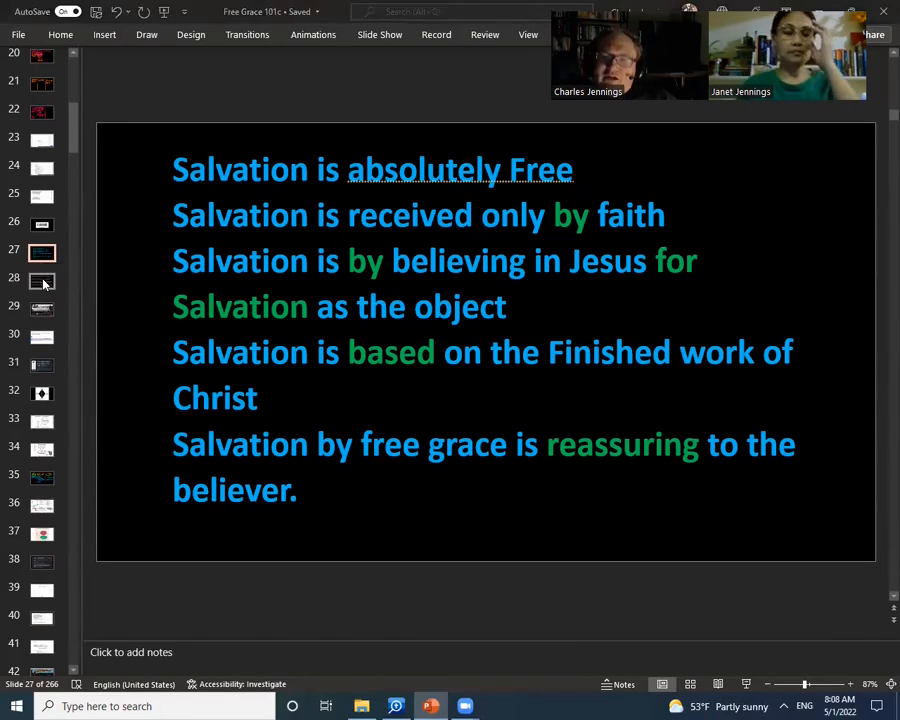
Advance to slide 28, the Golden Gate Bridge safety-net analogy.
{"action": "left_click", "coordinate": [42, 281]}
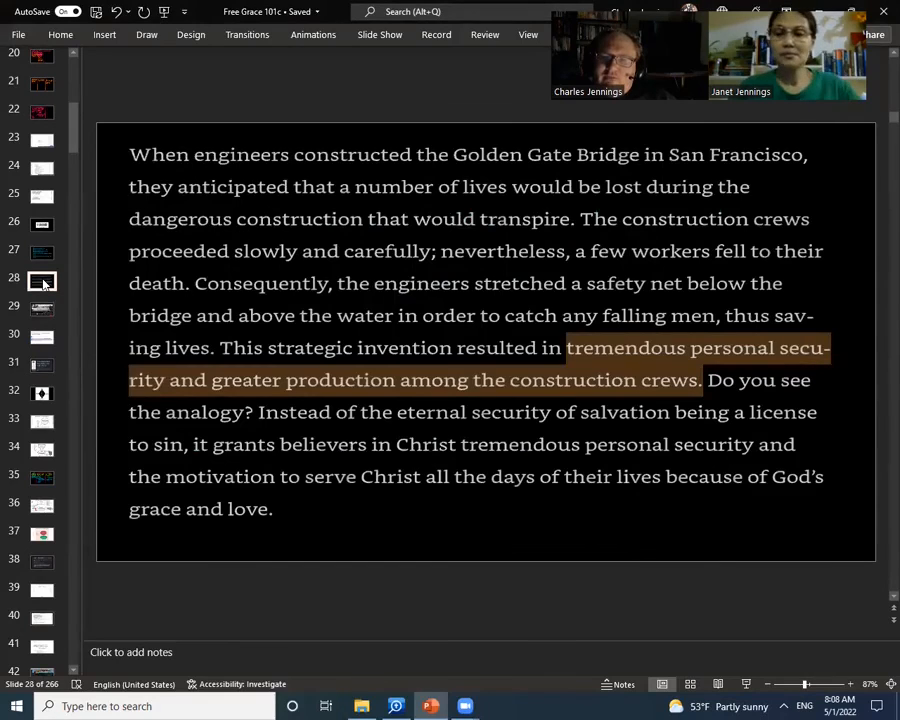